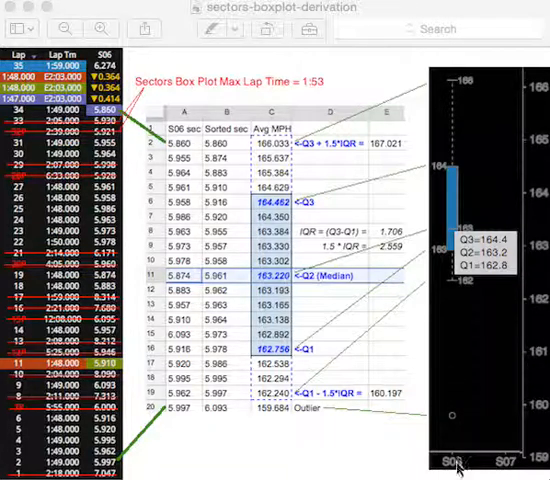
pyautogui.moveTo(456, 384)
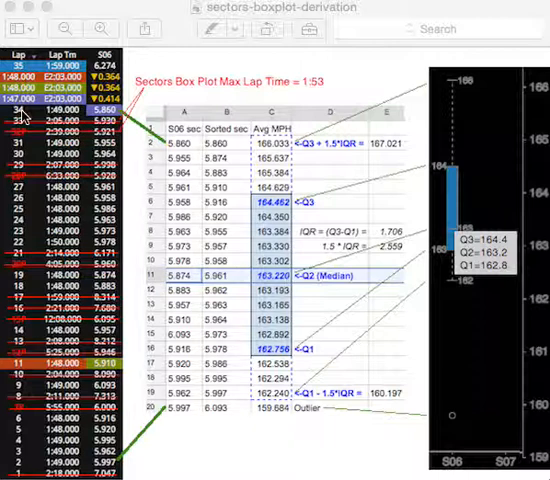
pyautogui.moveTo(32, 470)
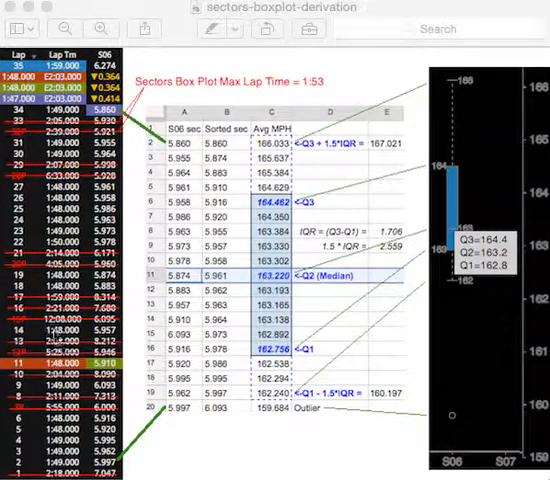
pyautogui.moveTo(90, 448)
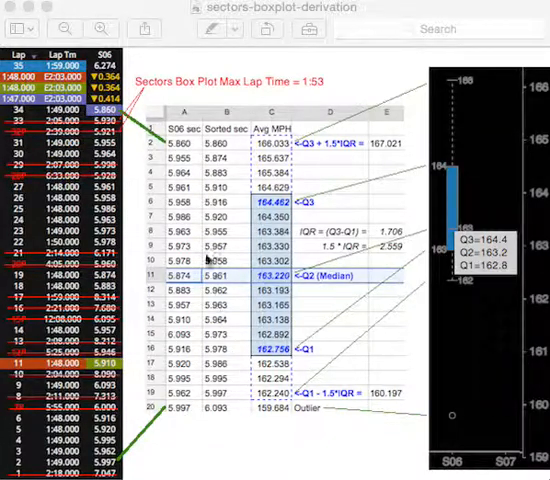
pyautogui.moveTo(222, 148)
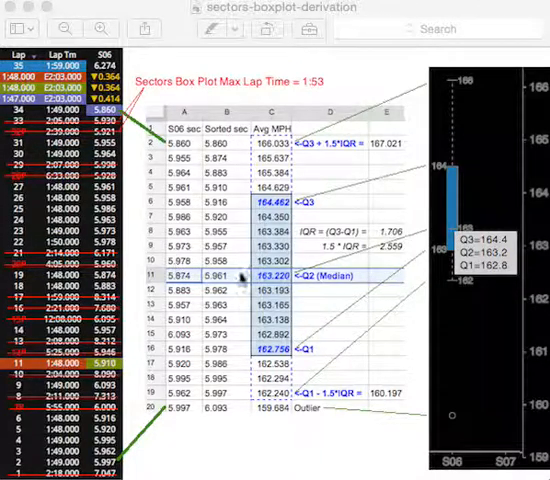
pyautogui.moveTo(330, 280)
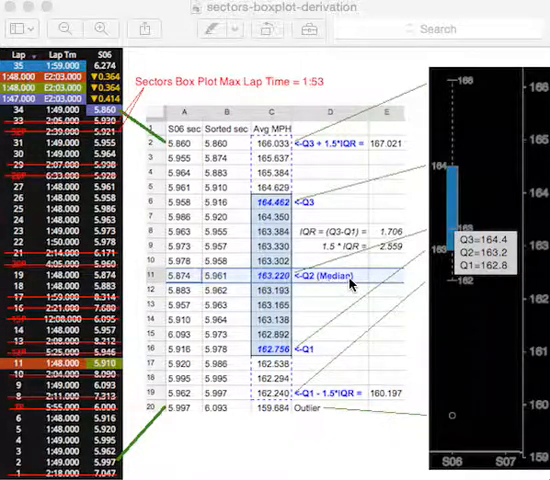
pyautogui.moveTo(318, 284)
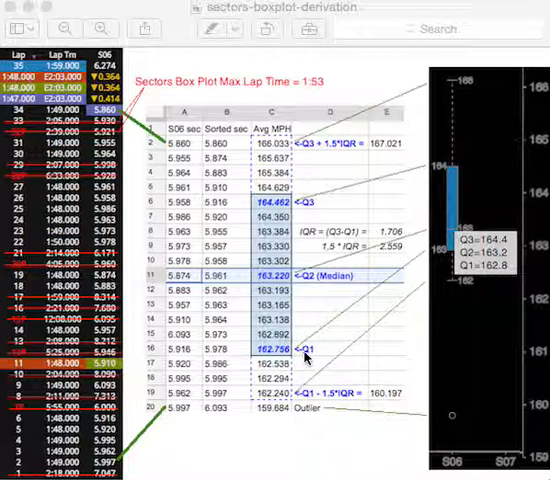
pyautogui.moveTo(278, 210)
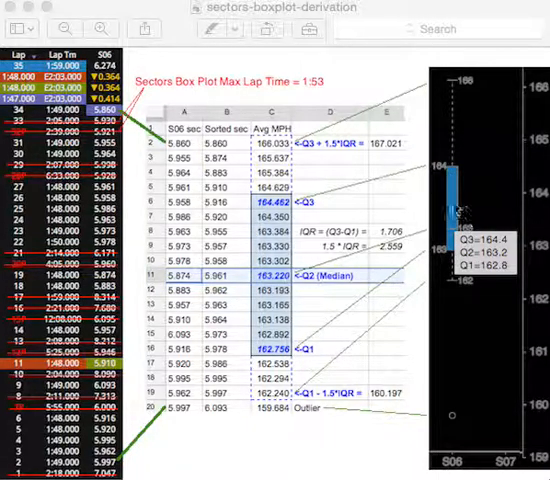
pyautogui.moveTo(450, 200)
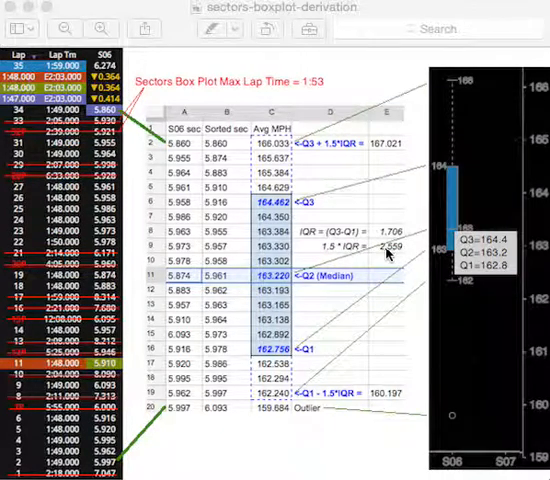
pyautogui.moveTo(392, 252)
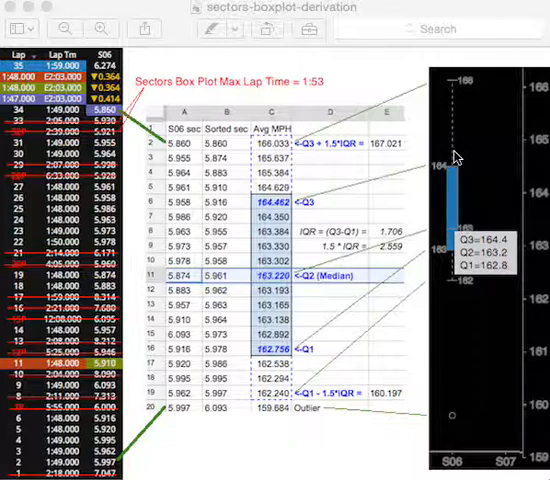
pyautogui.moveTo(456, 292)
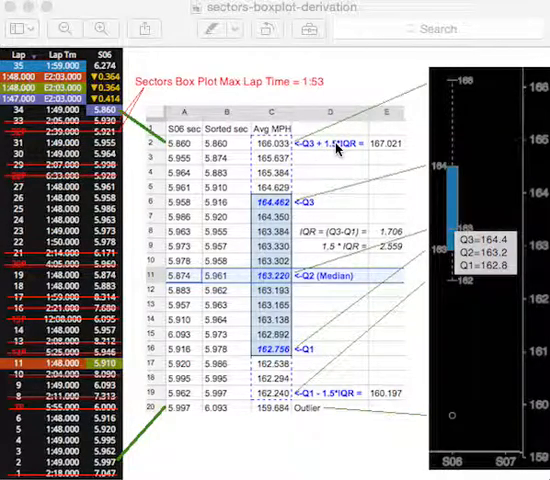
pyautogui.moveTo(404, 150)
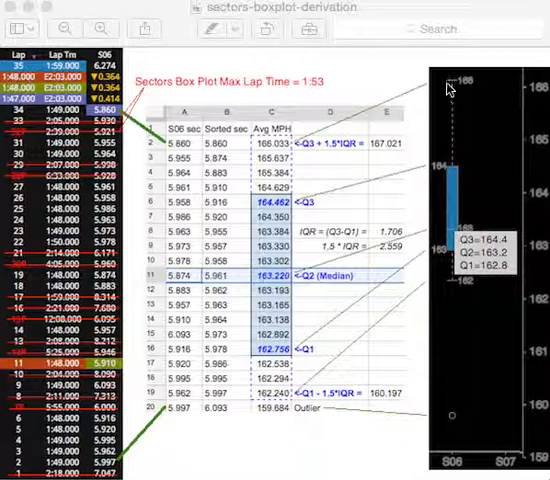
pyautogui.moveTo(452, 284)
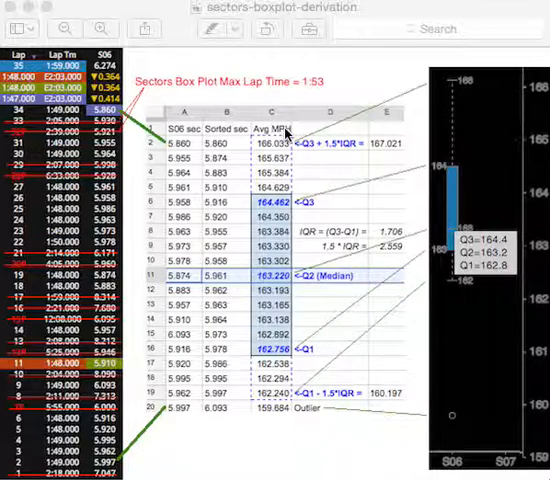
pyautogui.moveTo(376, 344)
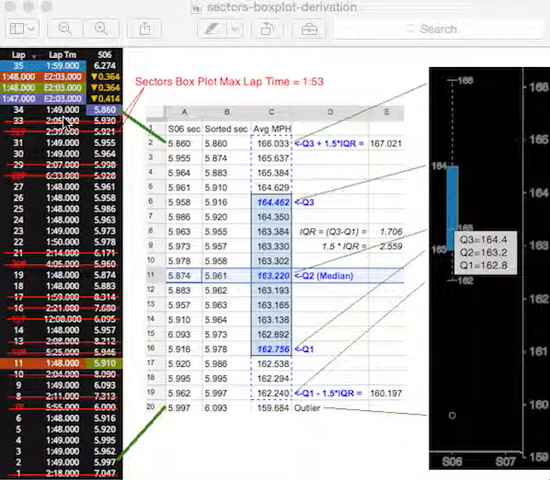
pyautogui.moveTo(446, 390)
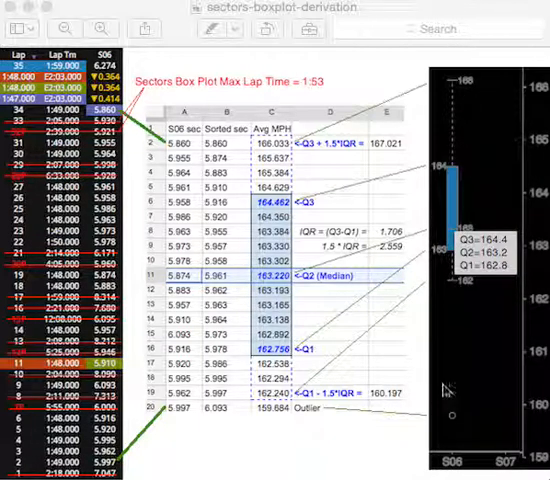
pyautogui.moveTo(490, 302)
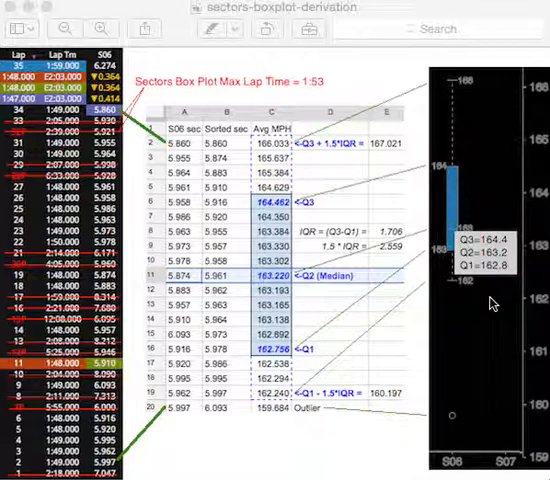